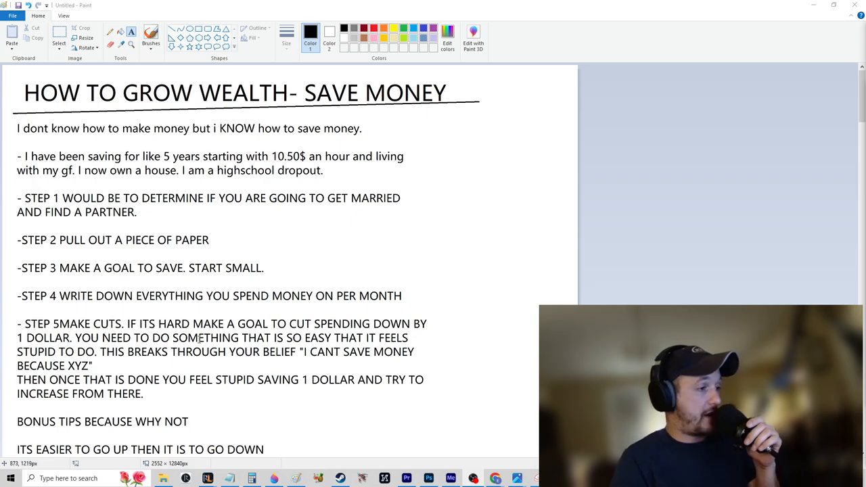
pyautogui.moveTo(73, 292)
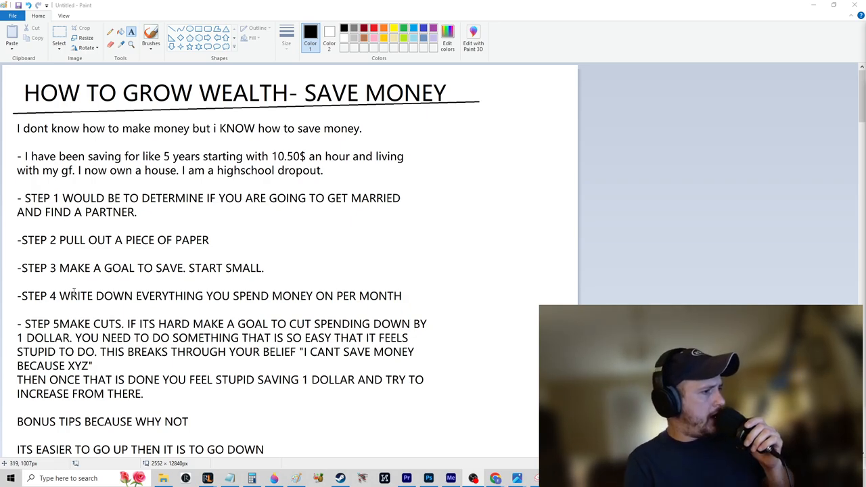
# Scroll down the canvas to bring the two bonus-tip lines into view.
pyautogui.scroll(-3)
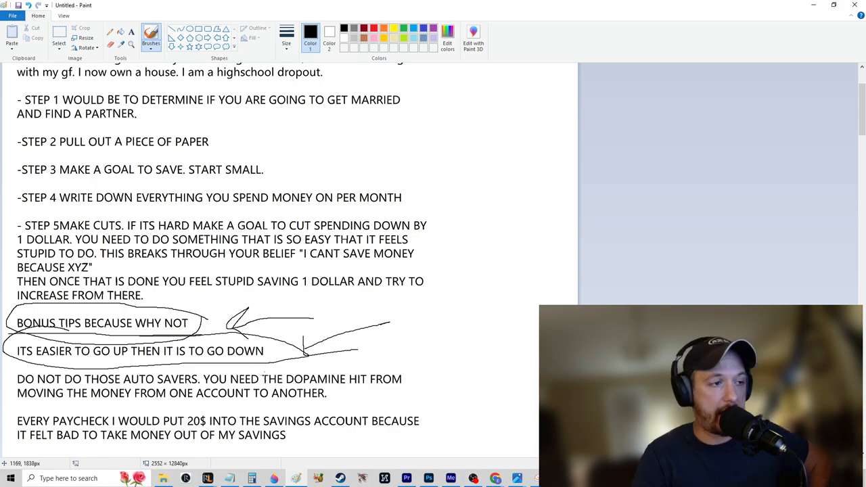
pyautogui.scroll(-3)
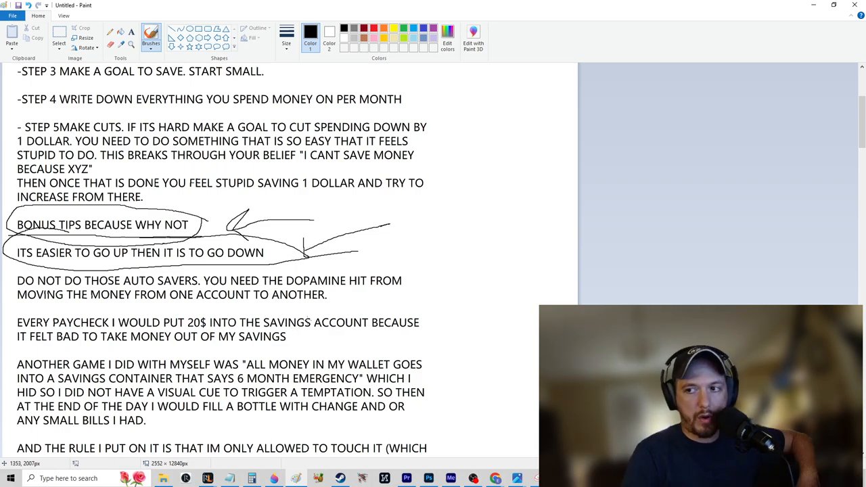
# Scroll down and draw a straight underline beneath the wallet-savings-container tip.
pyautogui.scroll(-3)
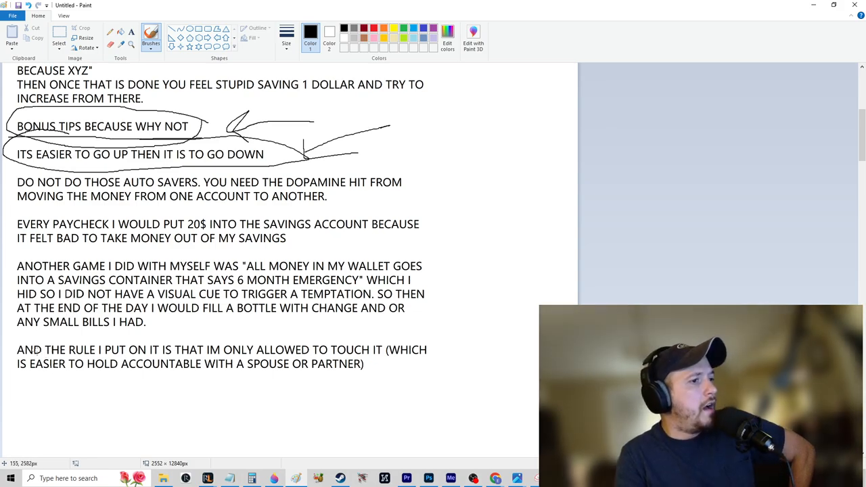
pyautogui.moveTo(13, 377); pyautogui.dragTo(237, 377)
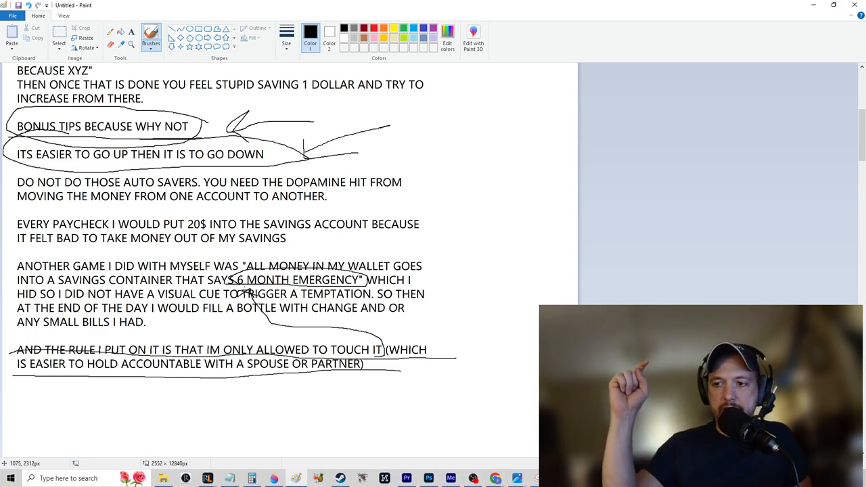
pyautogui.moveTo(804, 259)
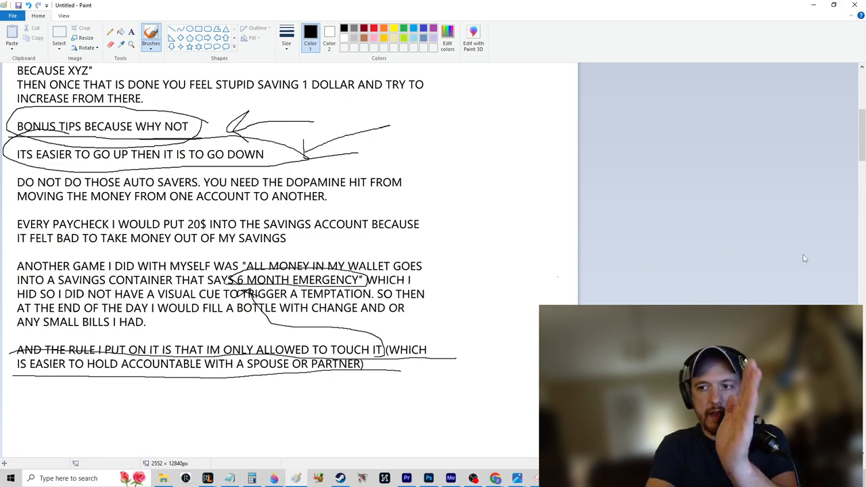